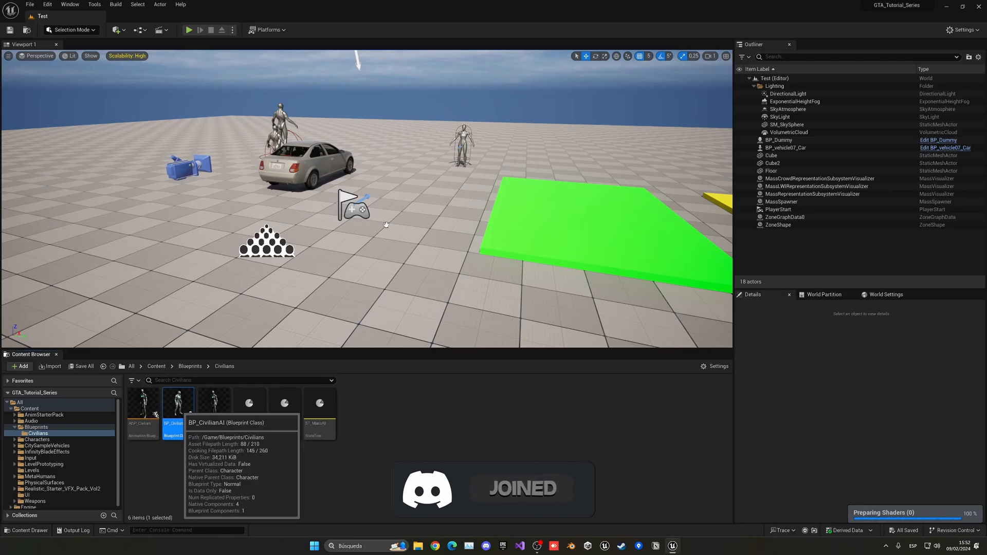
- Open BP_CivilianAI from the Civilians folder into the Blueprint editor's Event Graph
double_click(178, 403)
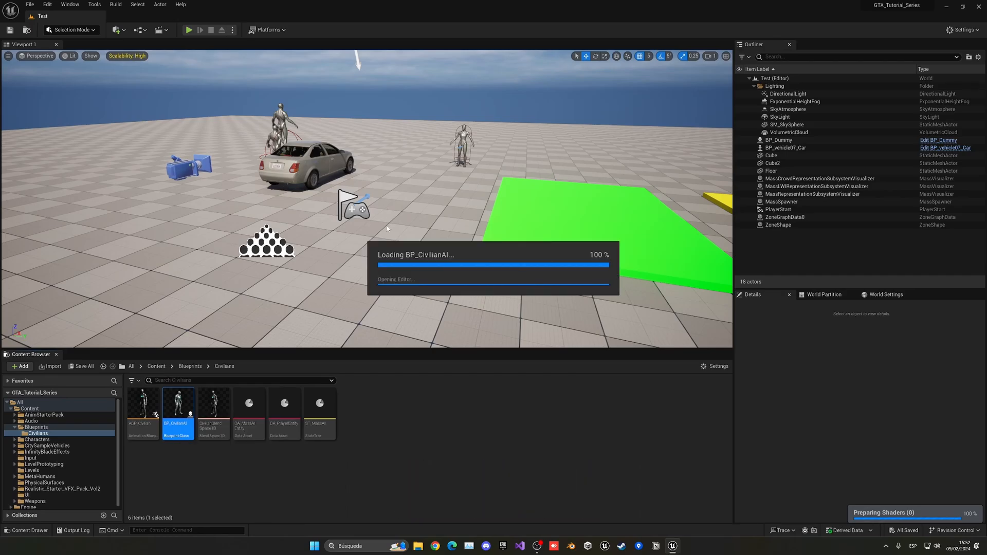
double_click(178, 402)
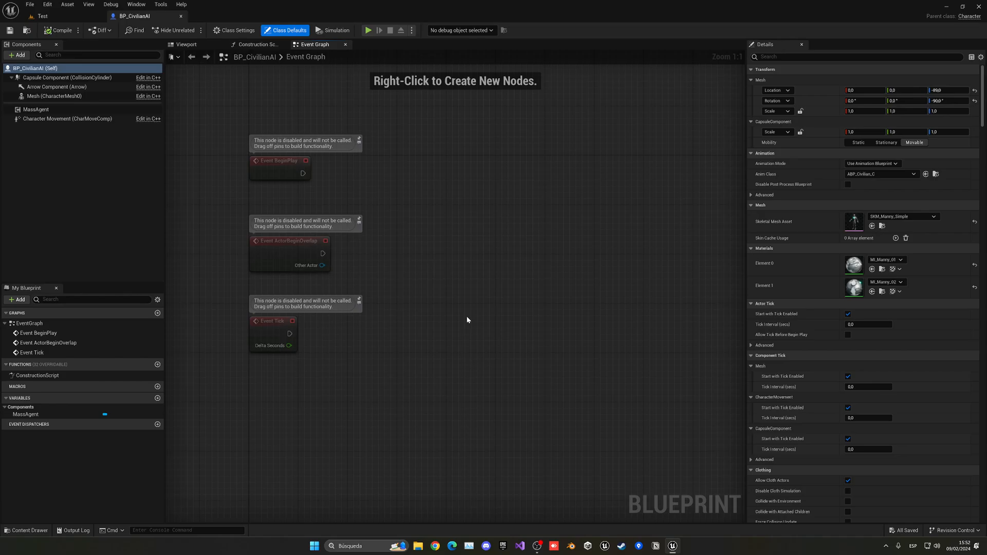
mouse_move(459, 319)
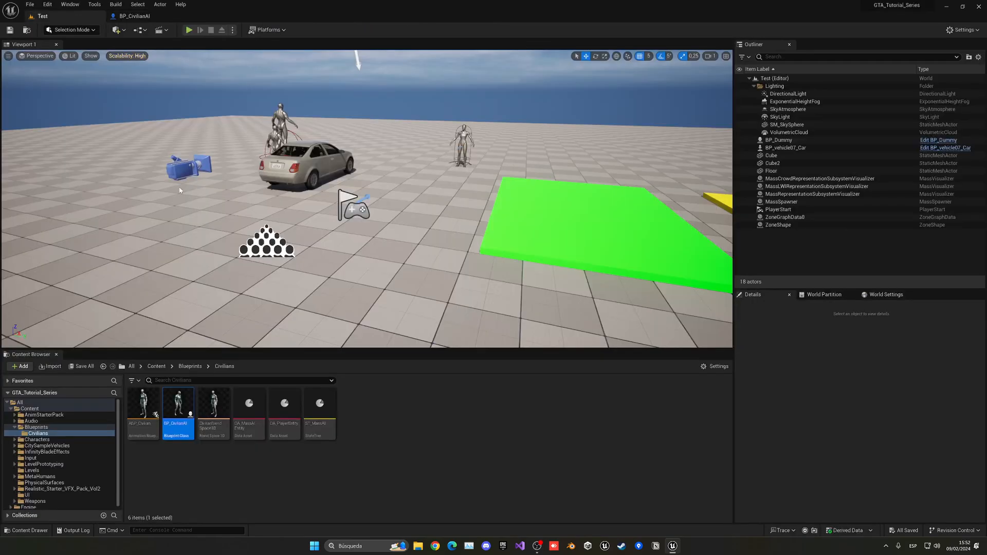
left_click(190, 366)
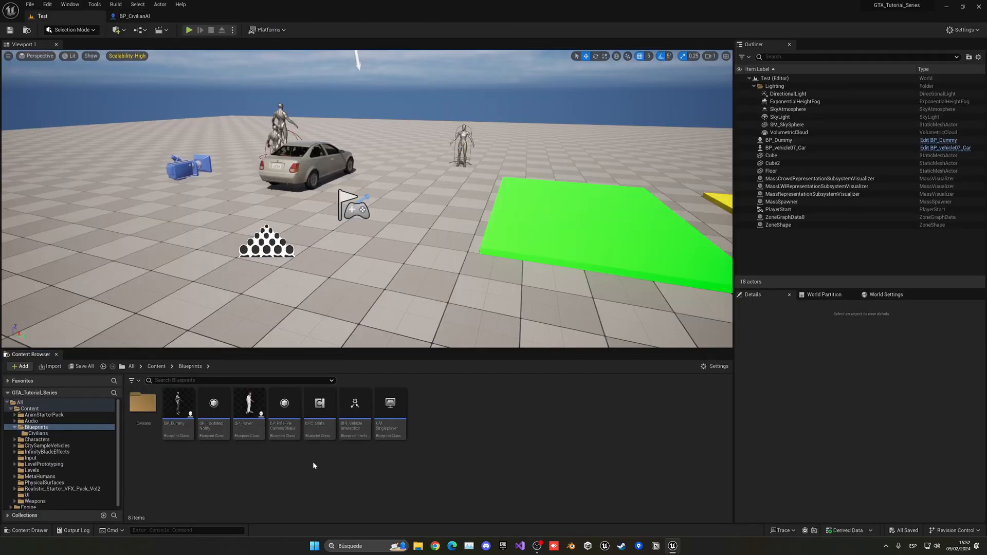
left_click(320, 408)
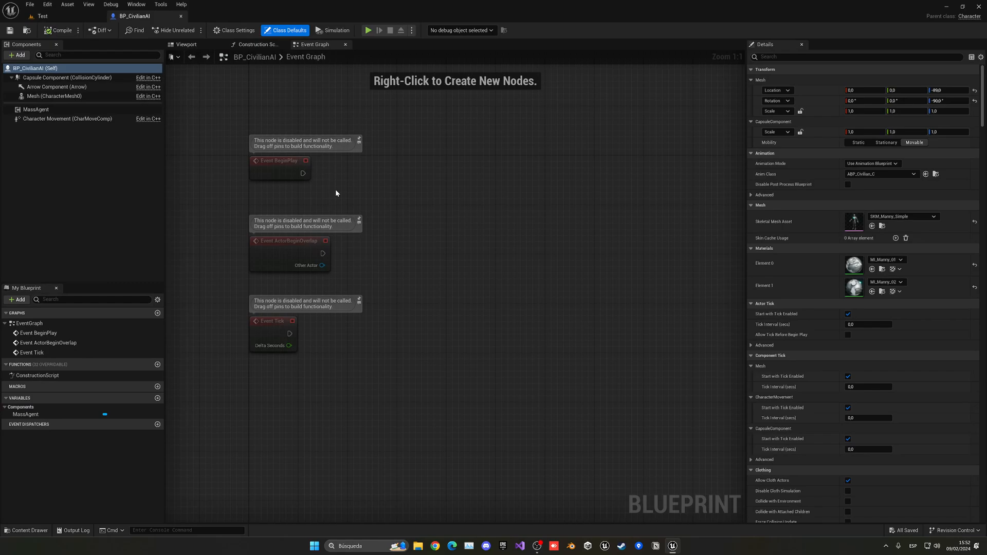
mouse_move(191, 89)
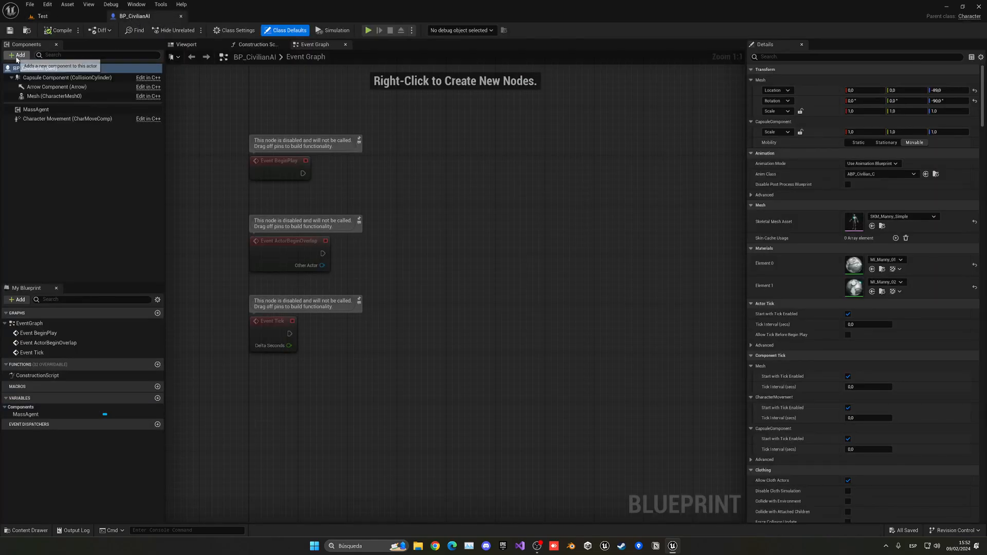
- Add a BPC_Stats component and place an Event AnyDamage node in place of the default events
left_click(17, 55)
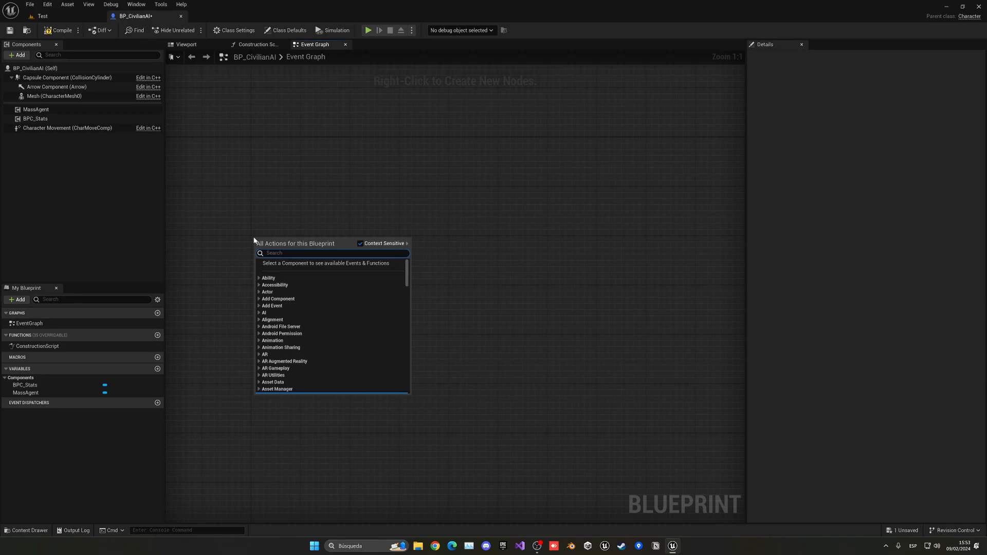
type("on anyd")
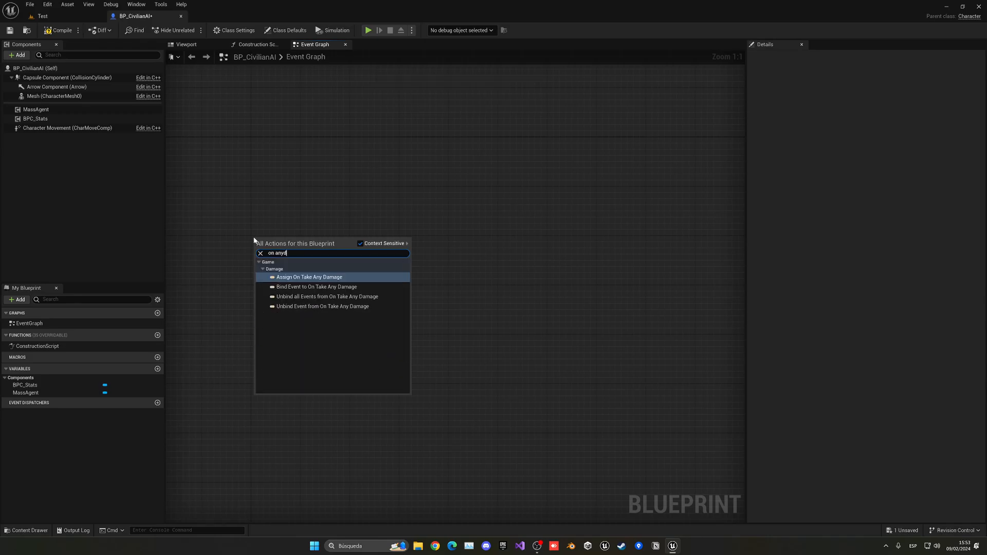
type("event")
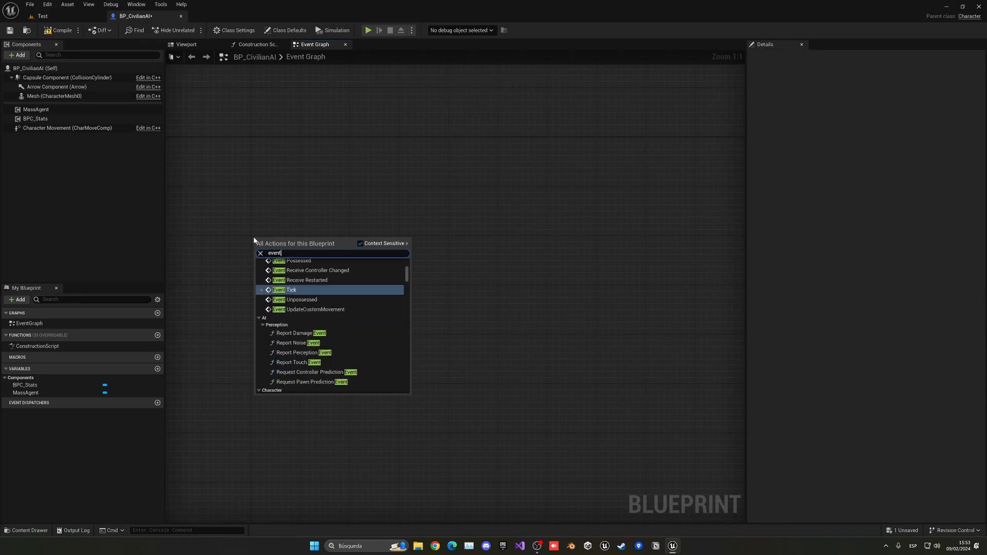
type("damage")
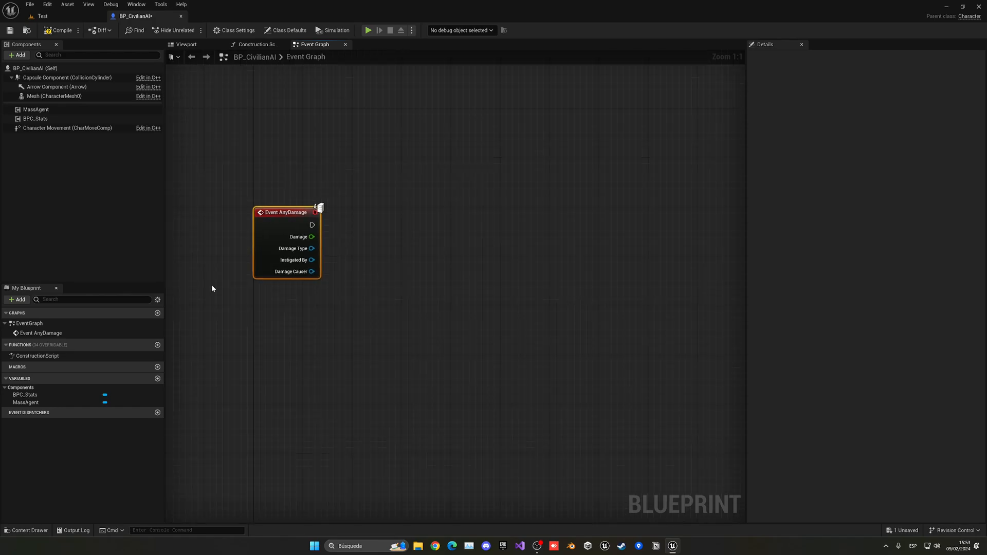
mouse_move(50, 139)
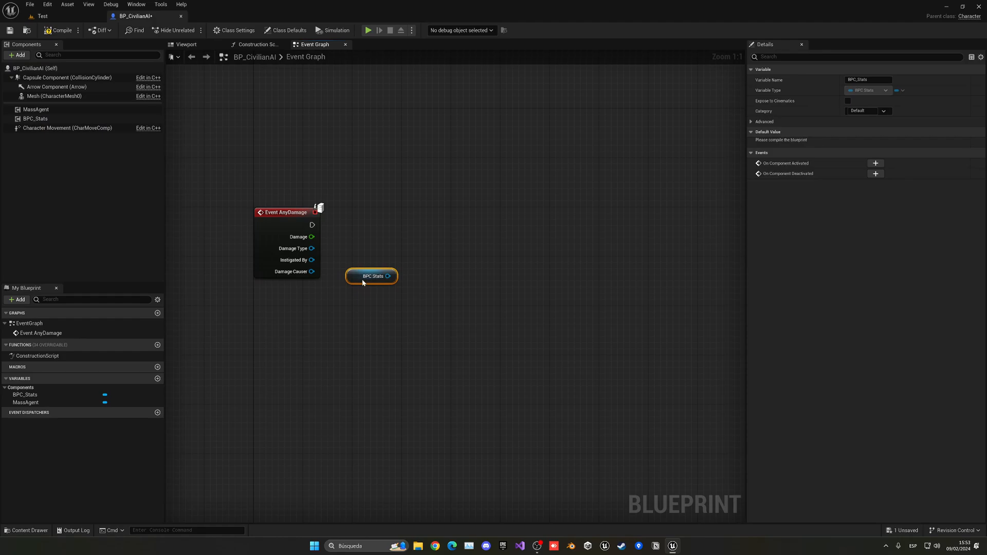
- Wire AnyDamage's damage into Decrease Health, then Set Simulate Physics on Mesh with Simulate checked
left_click_drag(389, 275, 405, 294)
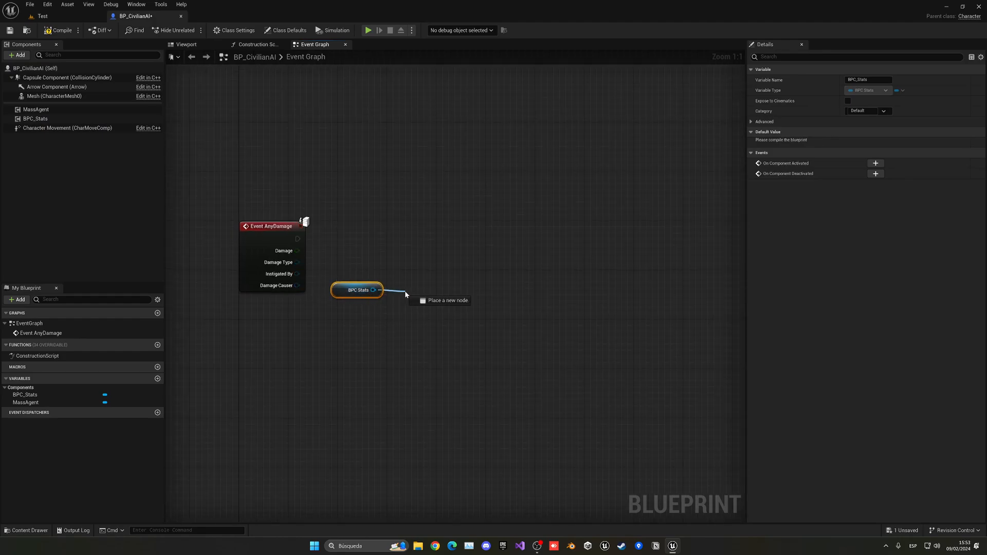
type("decr")
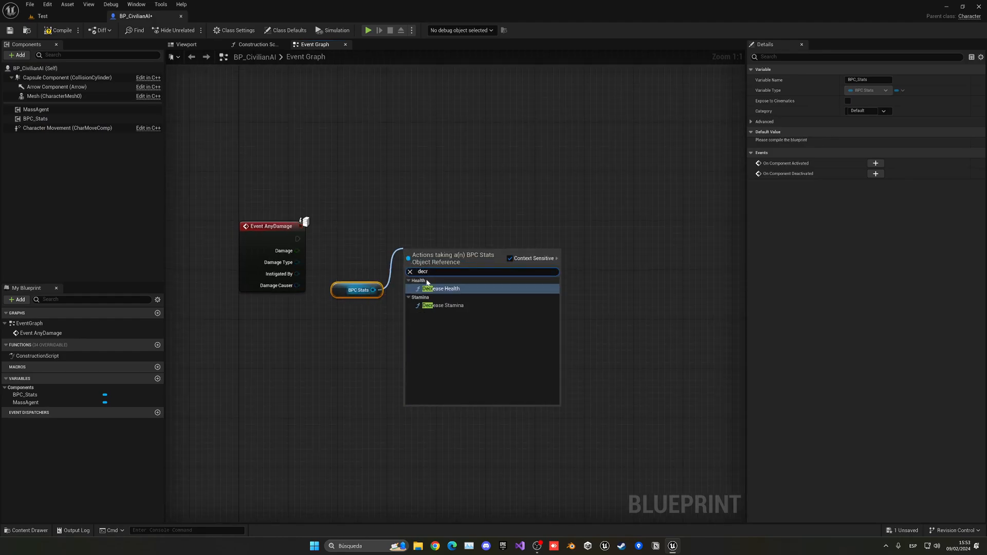
left_click(441, 289)
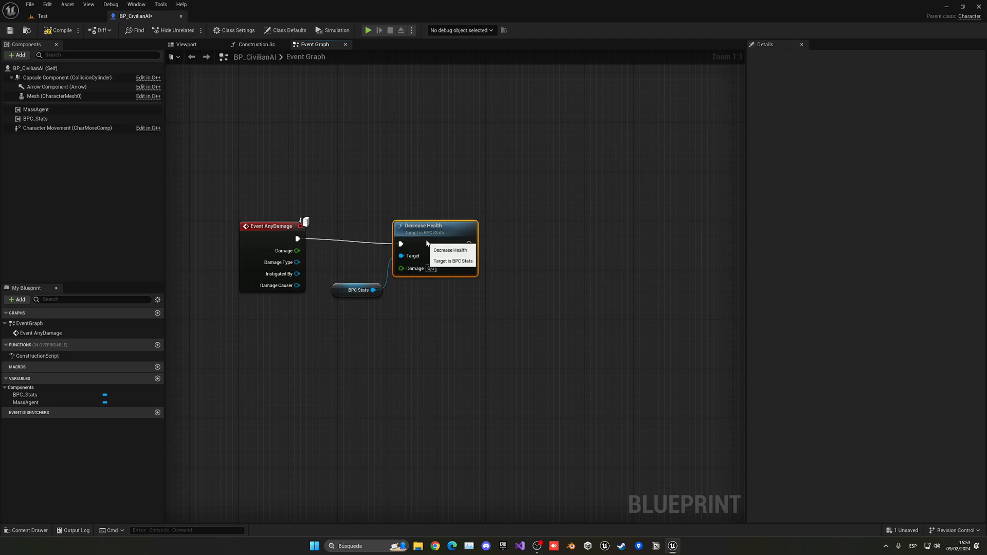
left_click_drag(297, 250, 401, 263)
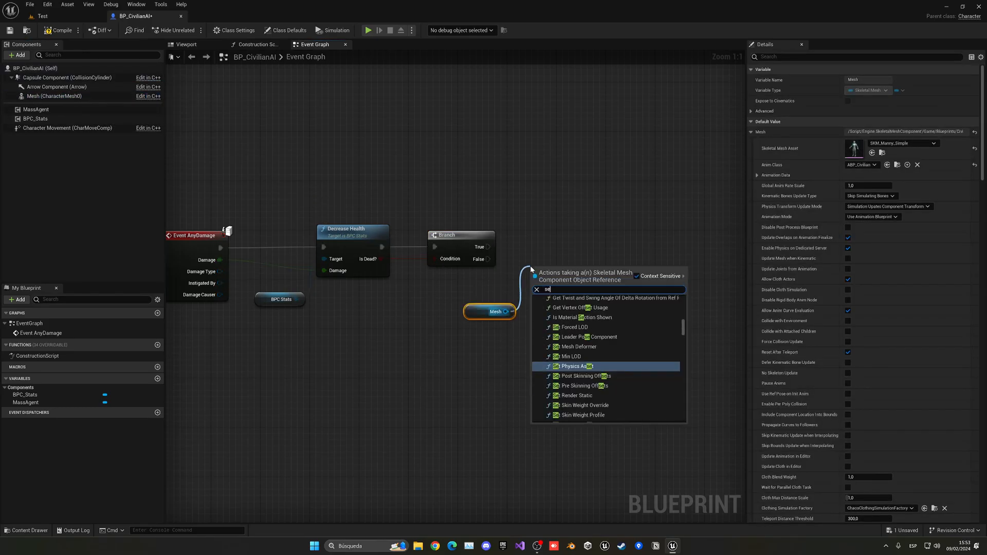
left_click(574, 366)
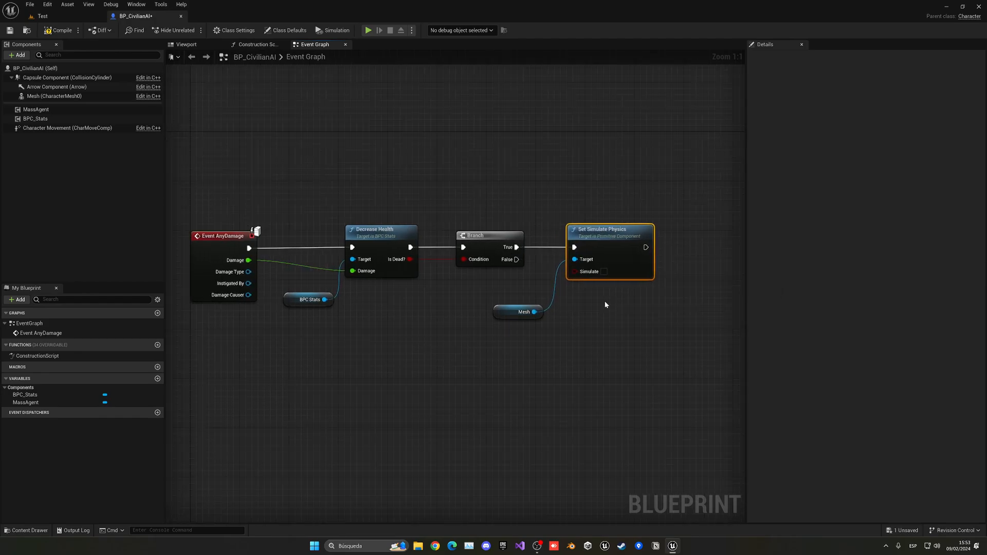
mouse_move(604, 295)
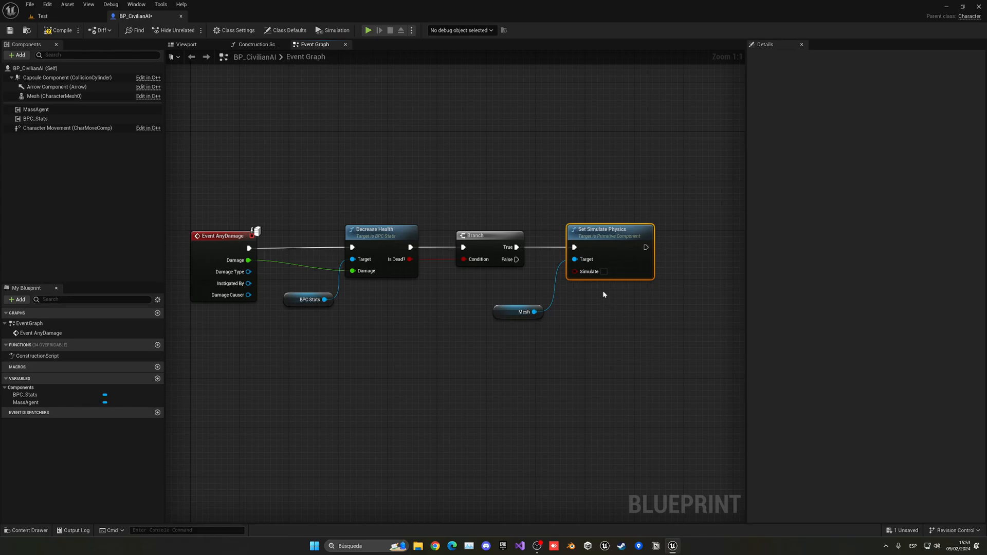
left_click(604, 271)
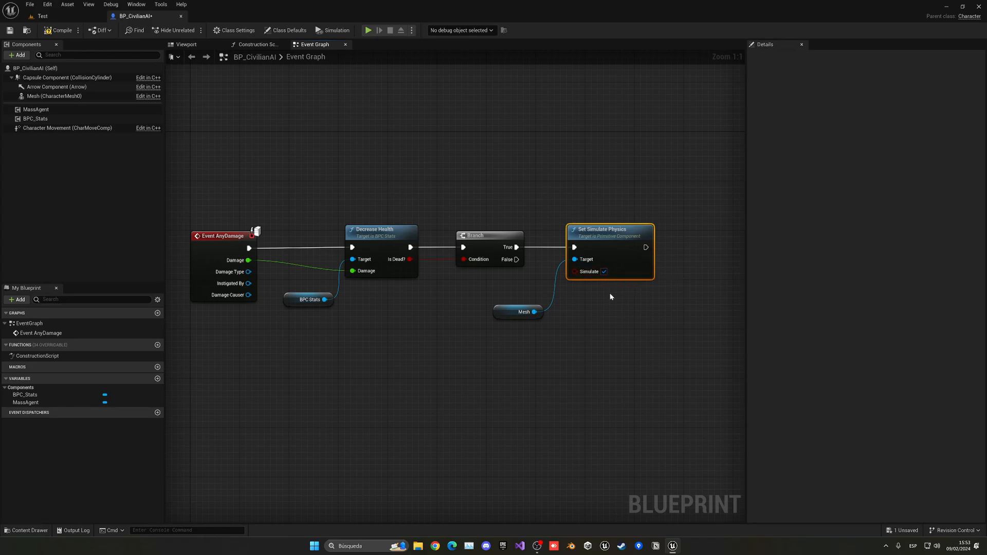
mouse_move(452, 207)
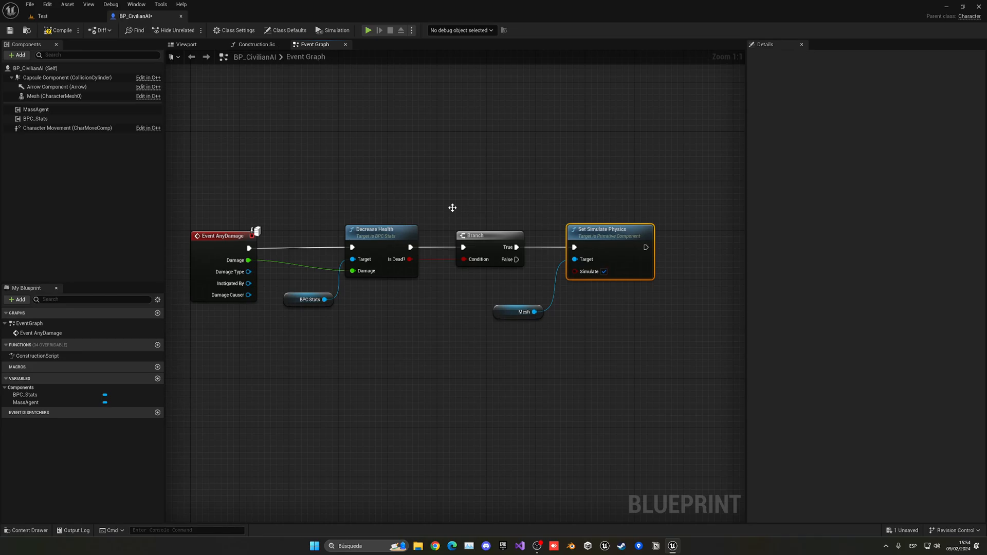
- Set the Mesh component's Collision Enabled to Query and Physics
left_click(45, 96)
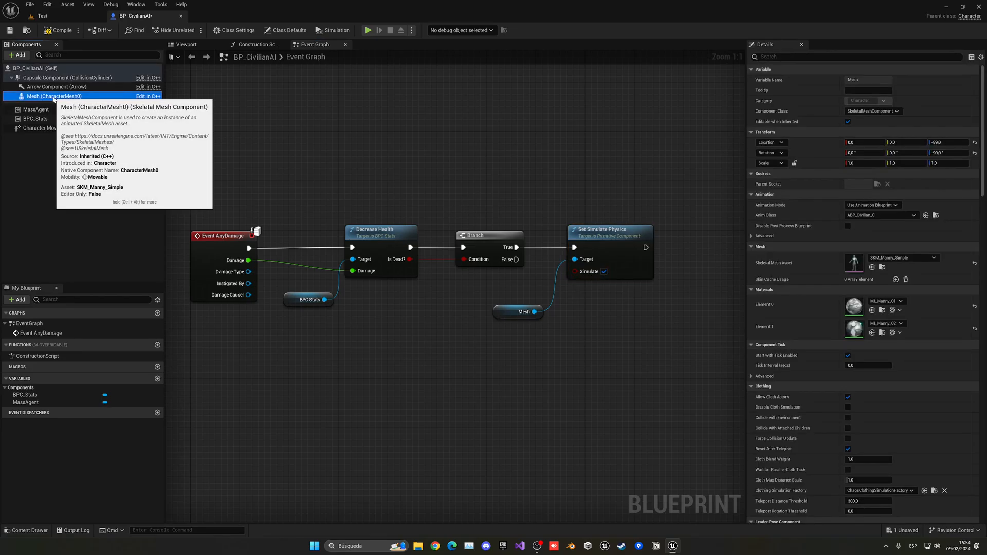
scroll("down", 3)
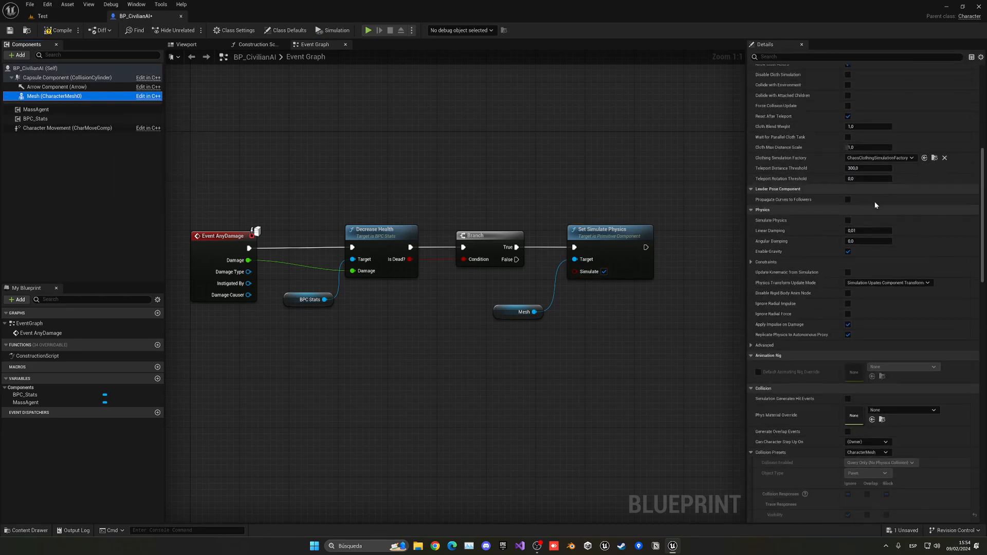
scroll("down", 3)
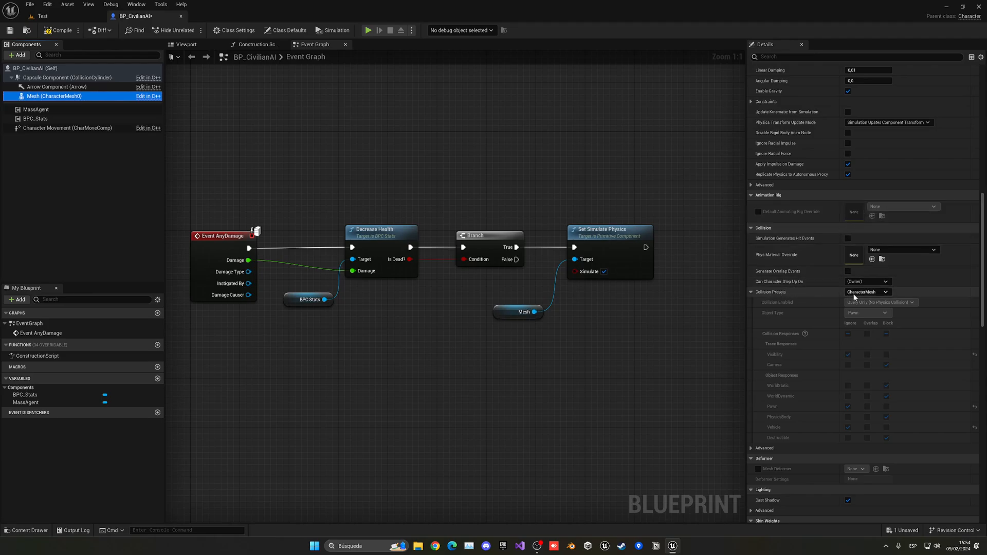
left_click(867, 292)
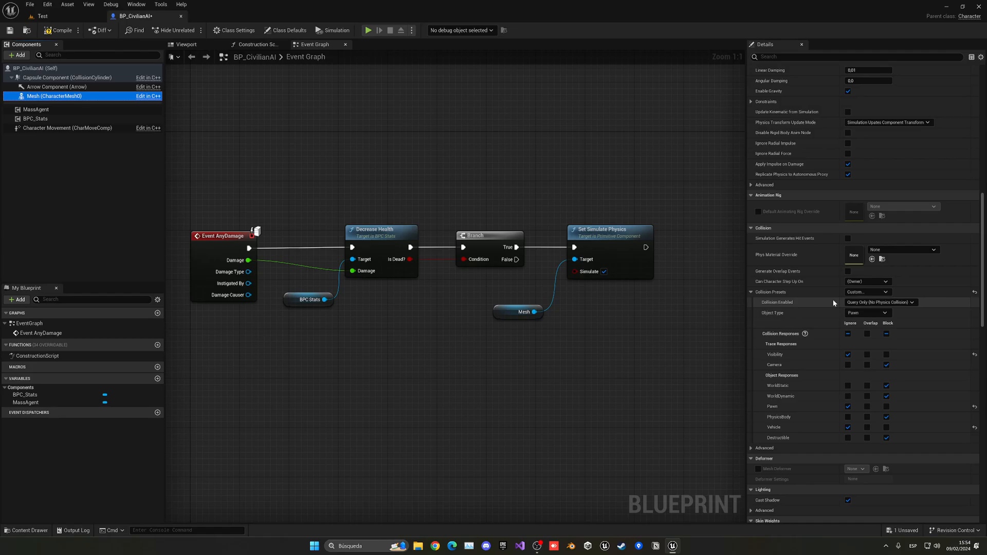
scroll("down", 3)
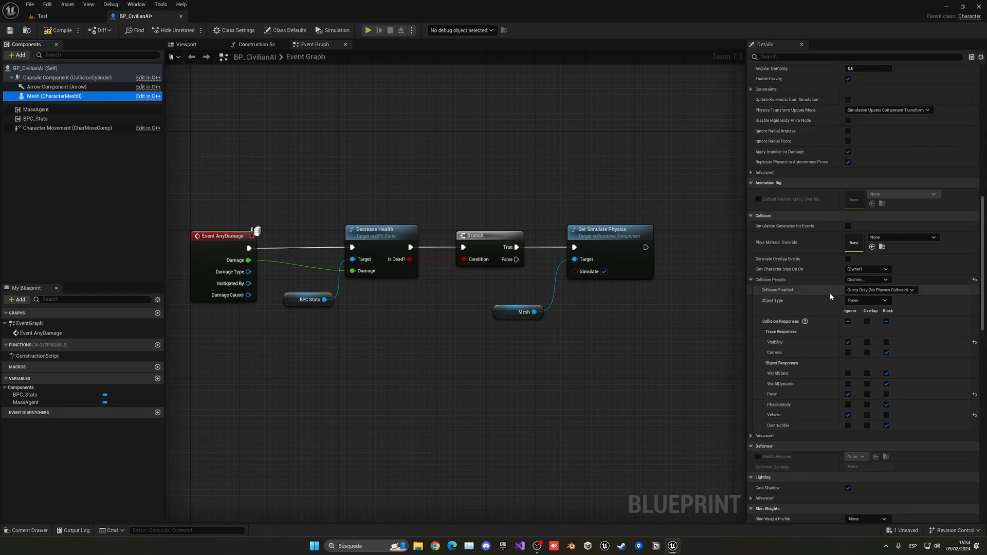
left_click(881, 290)
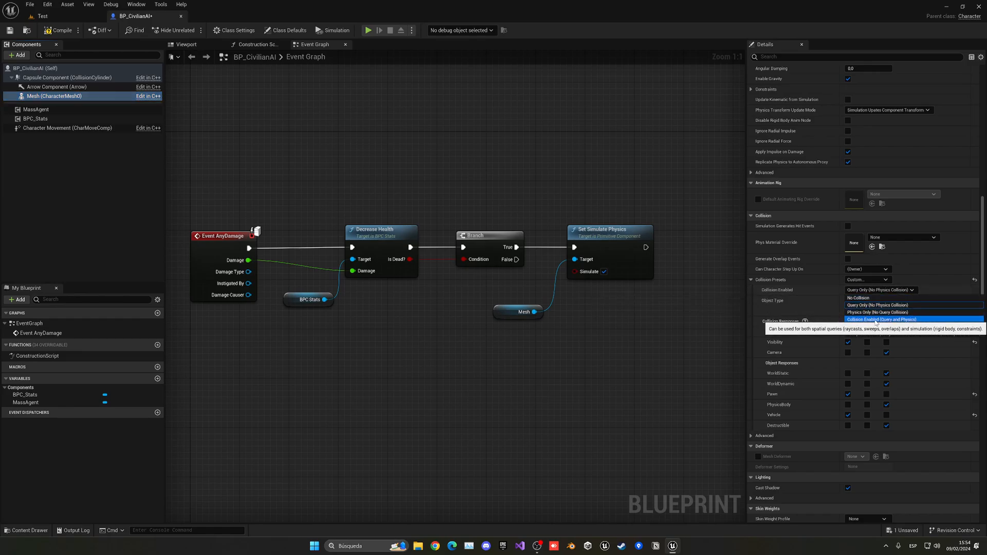
left_click(876, 319)
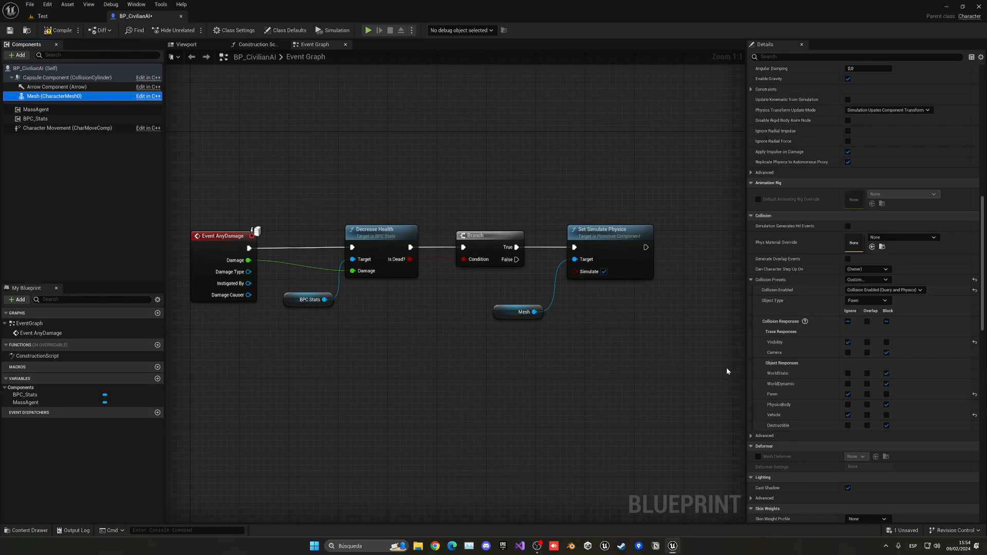
mouse_move(123, 40)
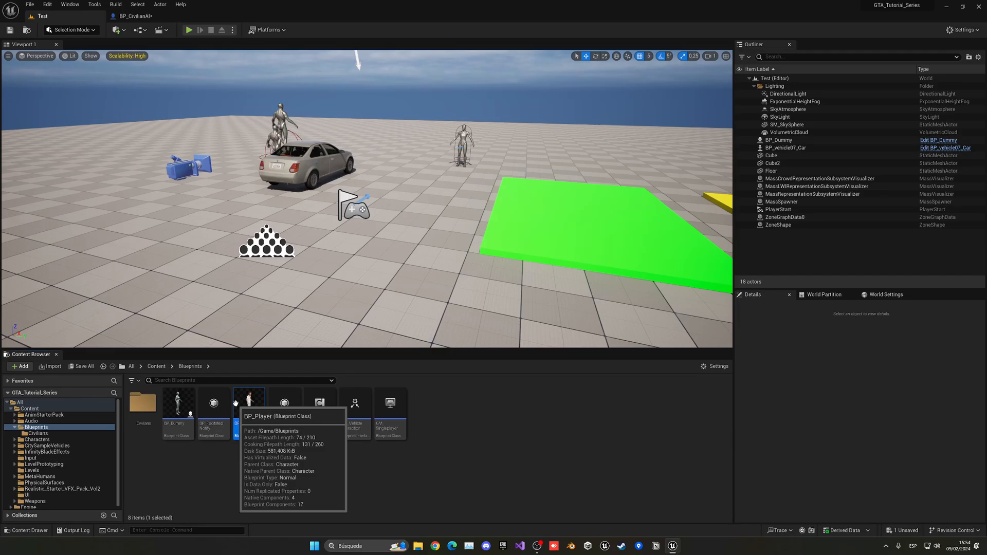
- Open BP_Player and scroll to its Line Trace By Channel node on Visibility
double_click(249, 403)
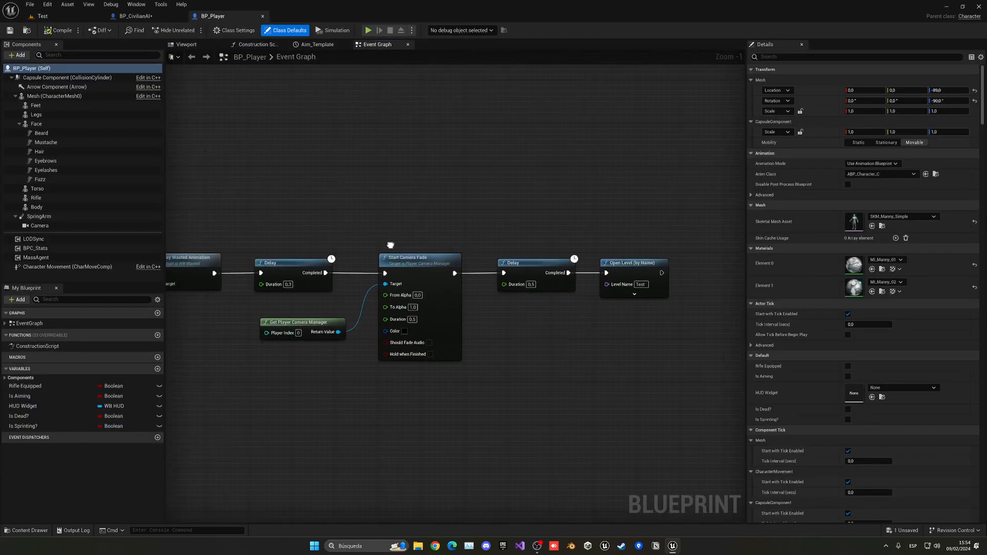
scroll("down", 3)
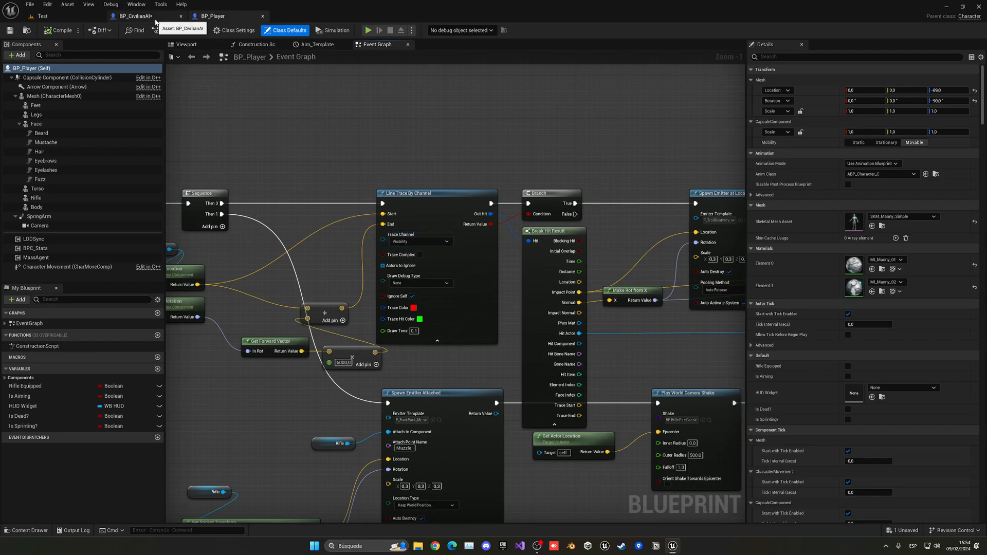
- Make the civilian mesh block Visibility traces and compile BP_CivilianAI
left_click(139, 16)
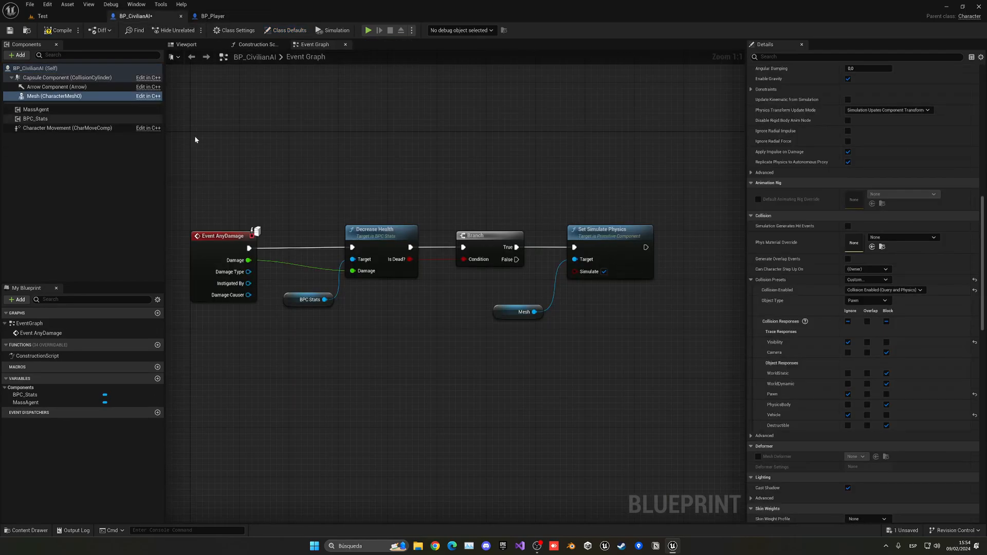
mouse_move(806, 343)
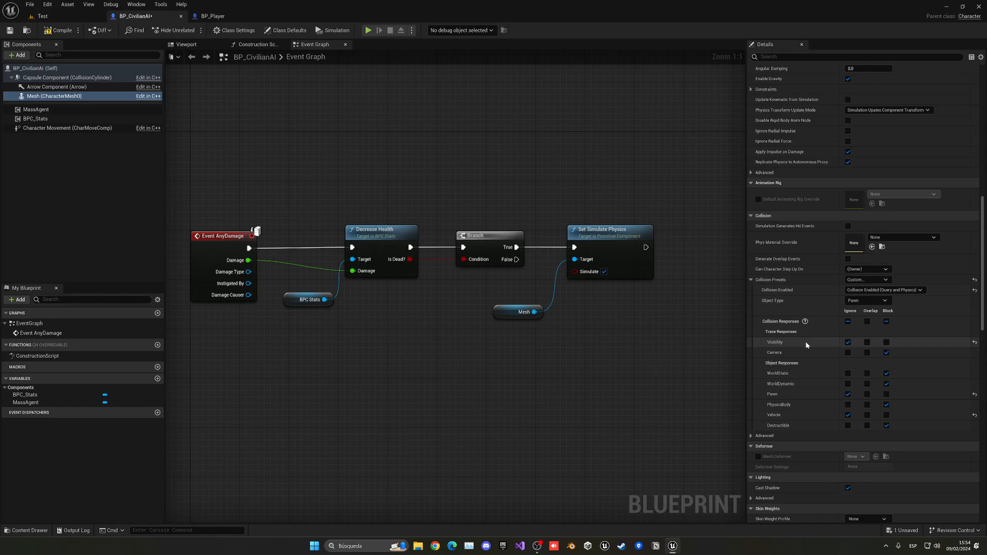
mouse_move(833, 344)
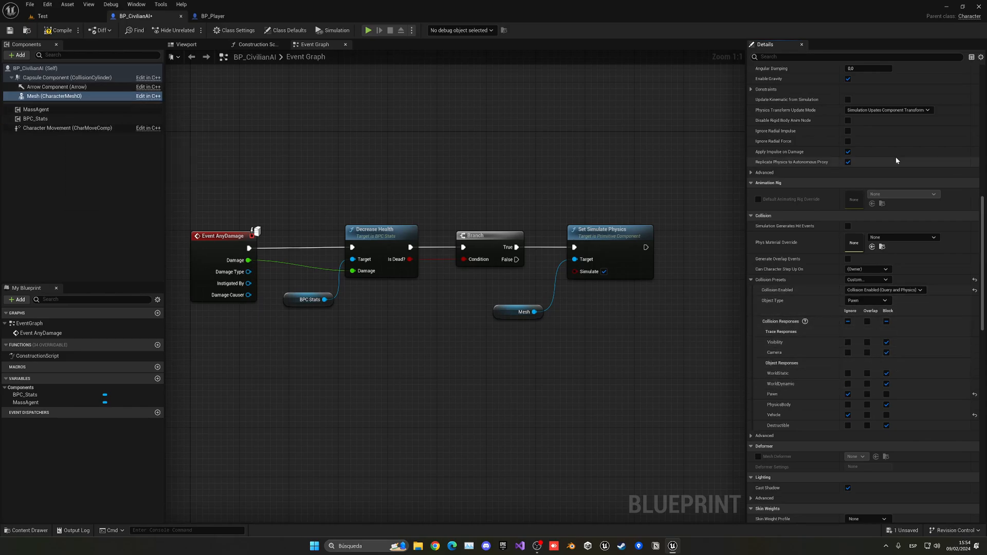
mouse_move(55, 29)
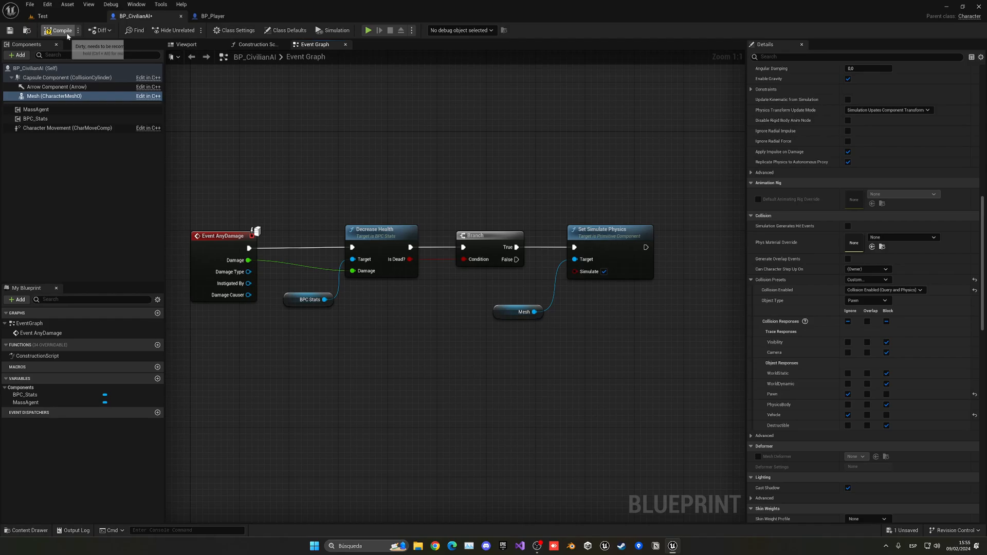
left_click(51, 29)
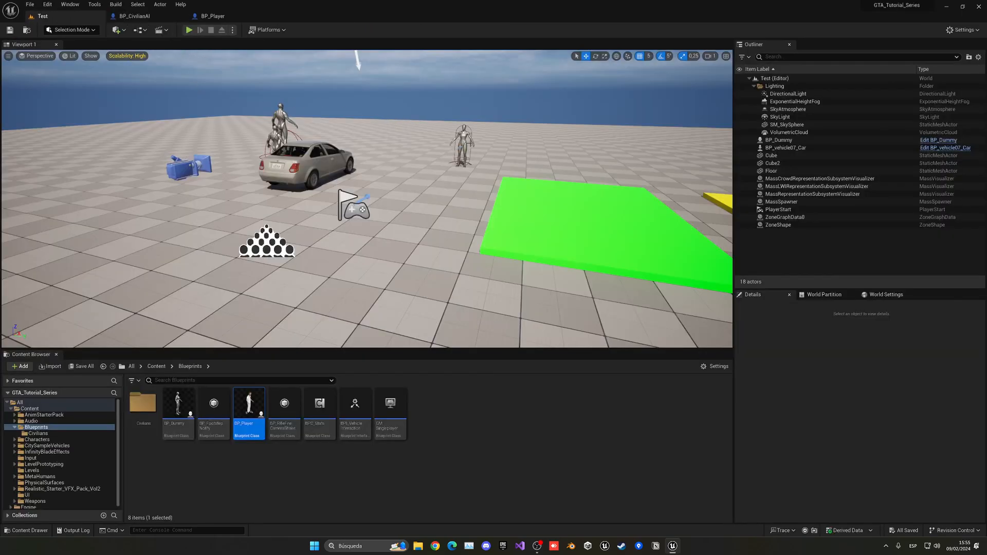
- Check BP_Dummy's BPC_Stats Max Health value for reference
double_click(178, 403)
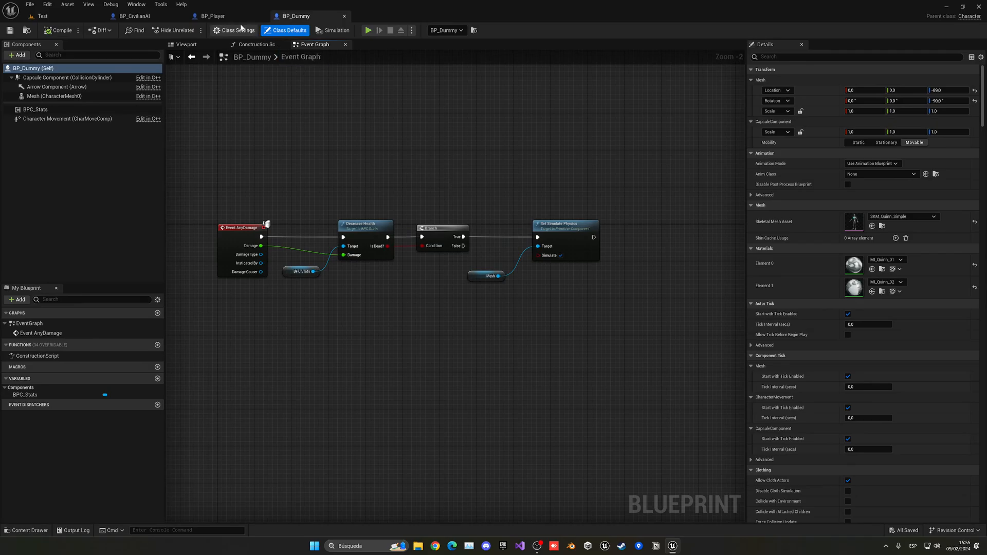
left_click(134, 16)
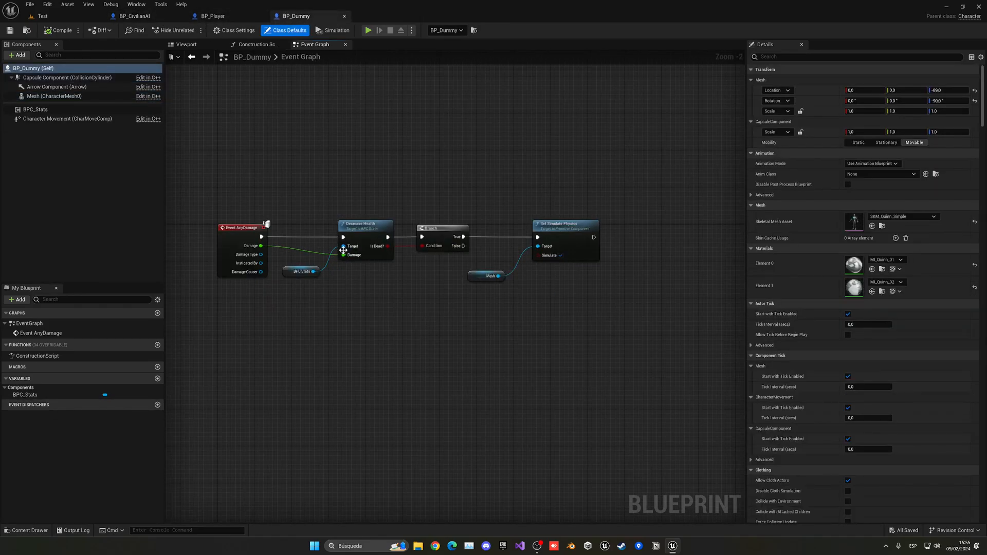
left_click(31, 110)
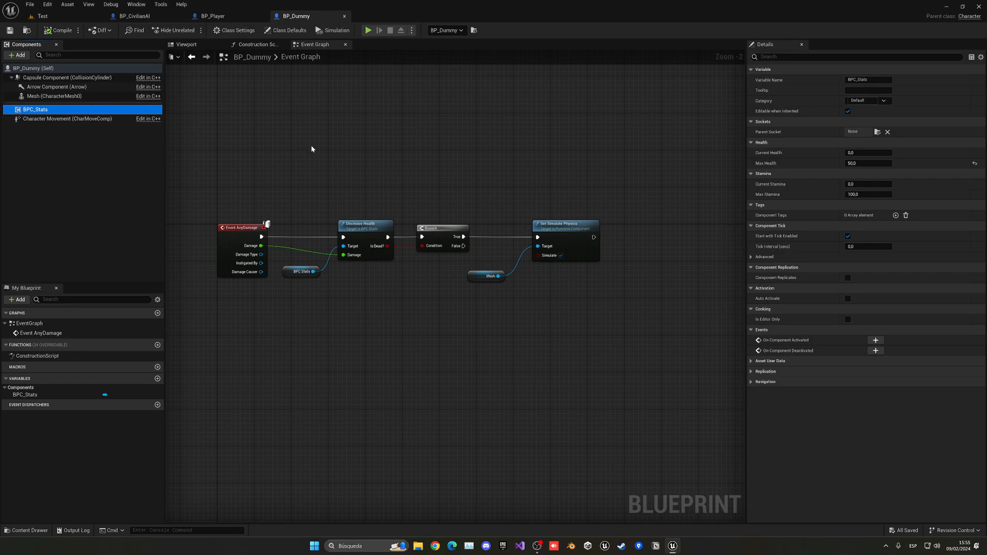
mouse_move(392, 212)
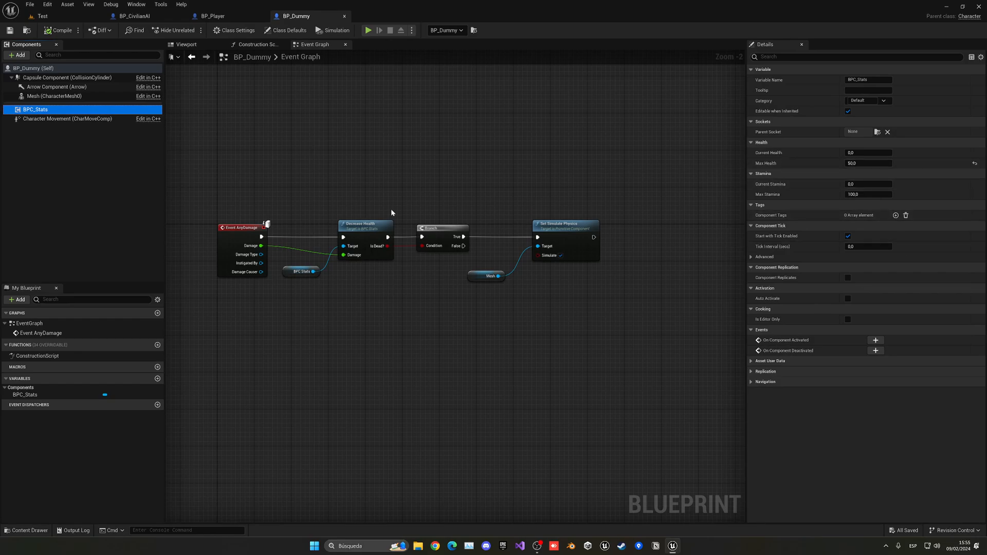
mouse_move(865, 172)
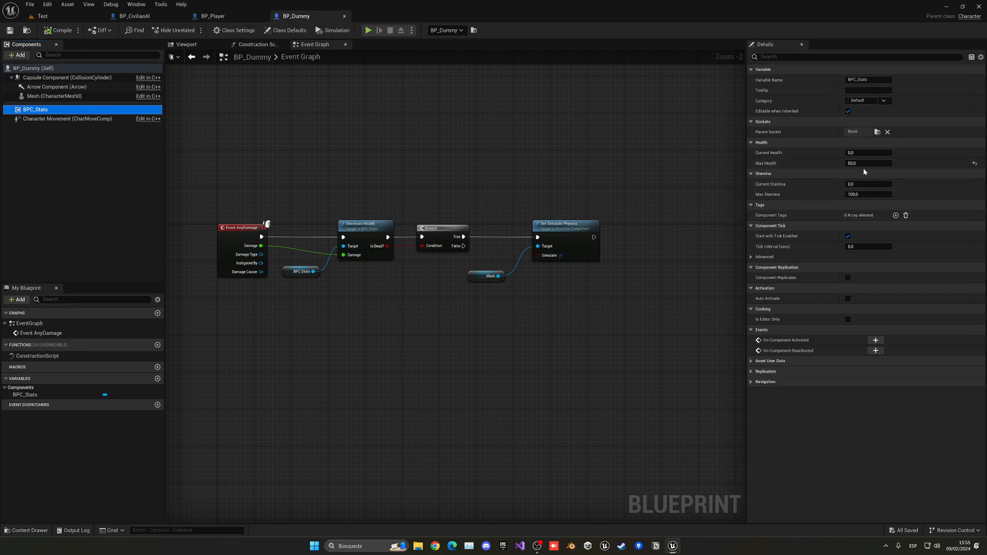
- Set the civilian's BPC_Stats Max Health to 50.0 and compile
left_click(136, 15)
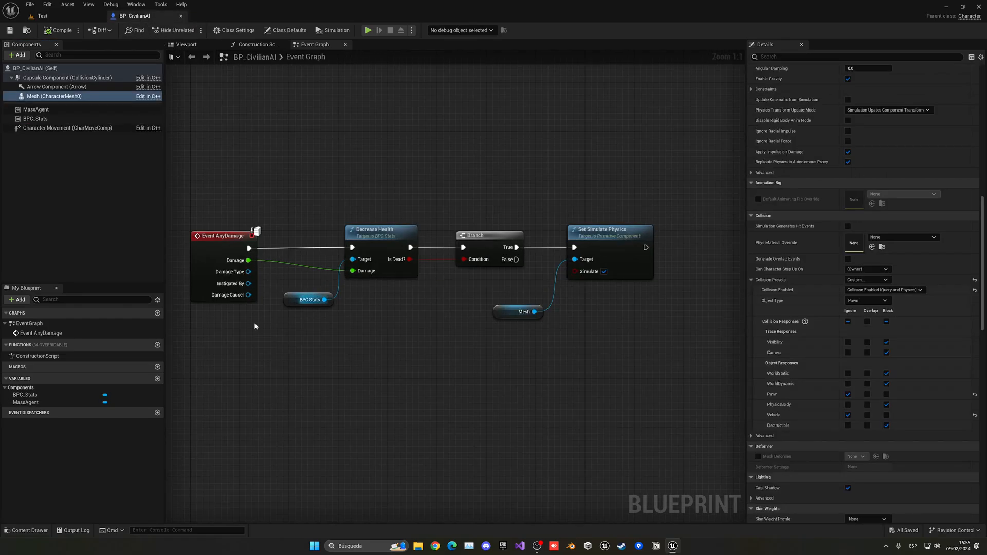
left_click(30, 119)
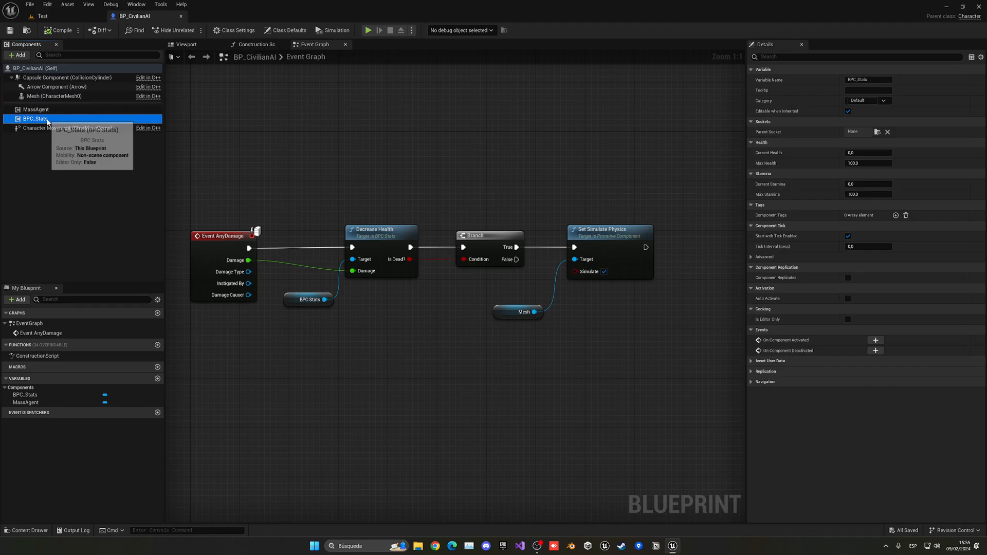
type("50.0")
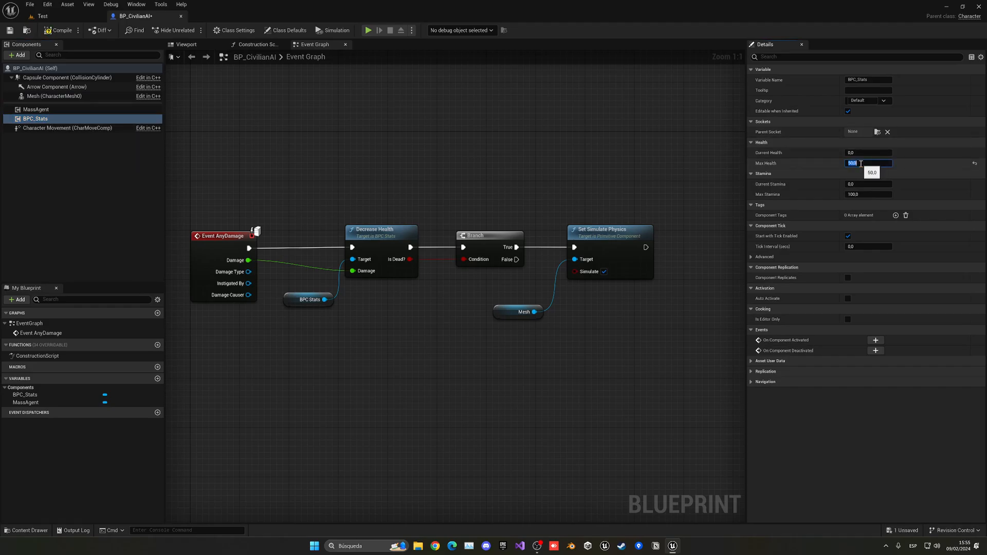
left_click(38, 17)
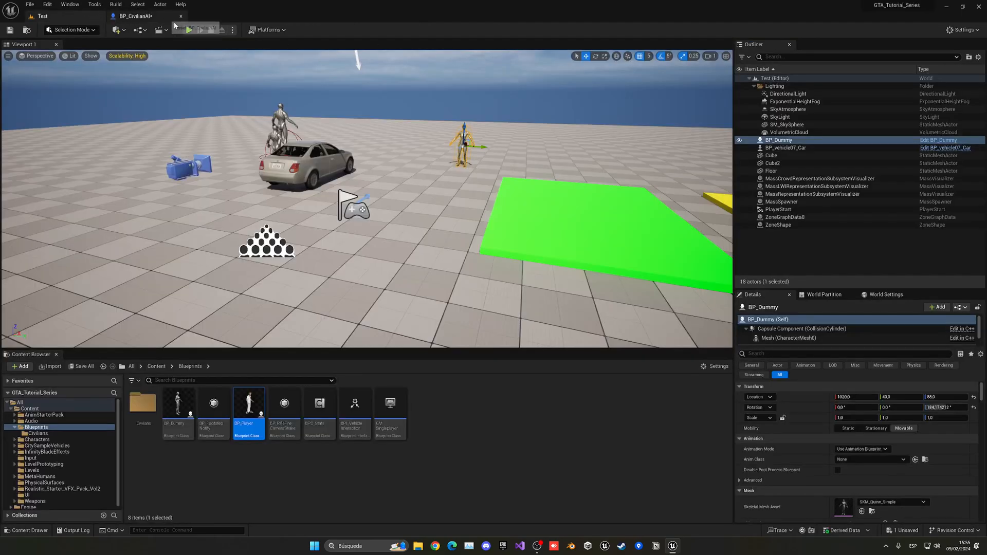
- Play the Test level and shoot a civilian so it collapses as a ragdoll
left_click(189, 30)
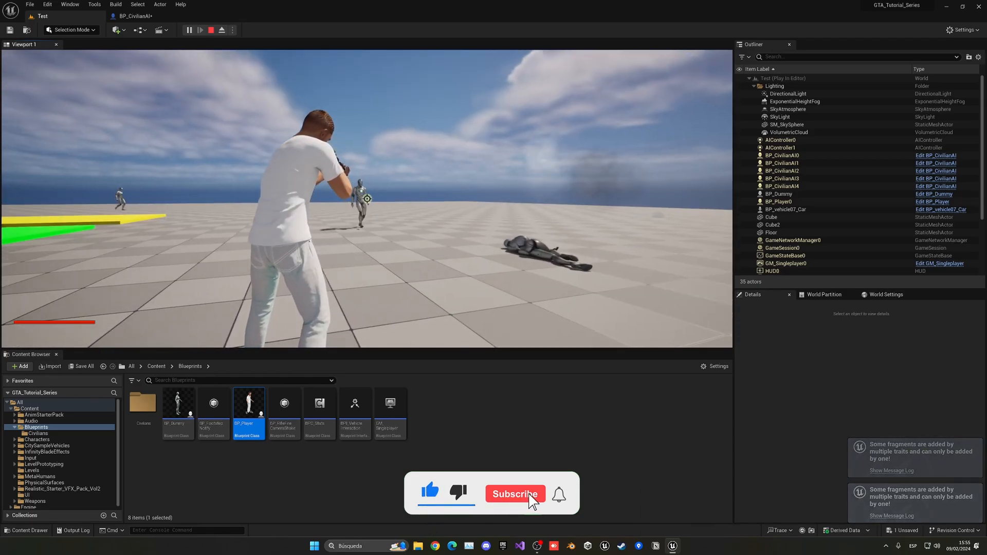
left_click(515, 494)
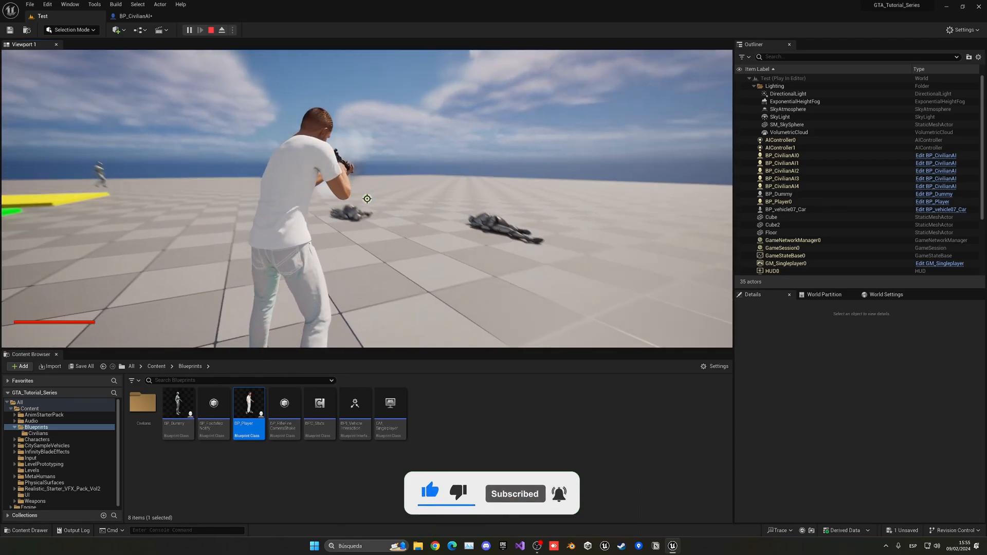